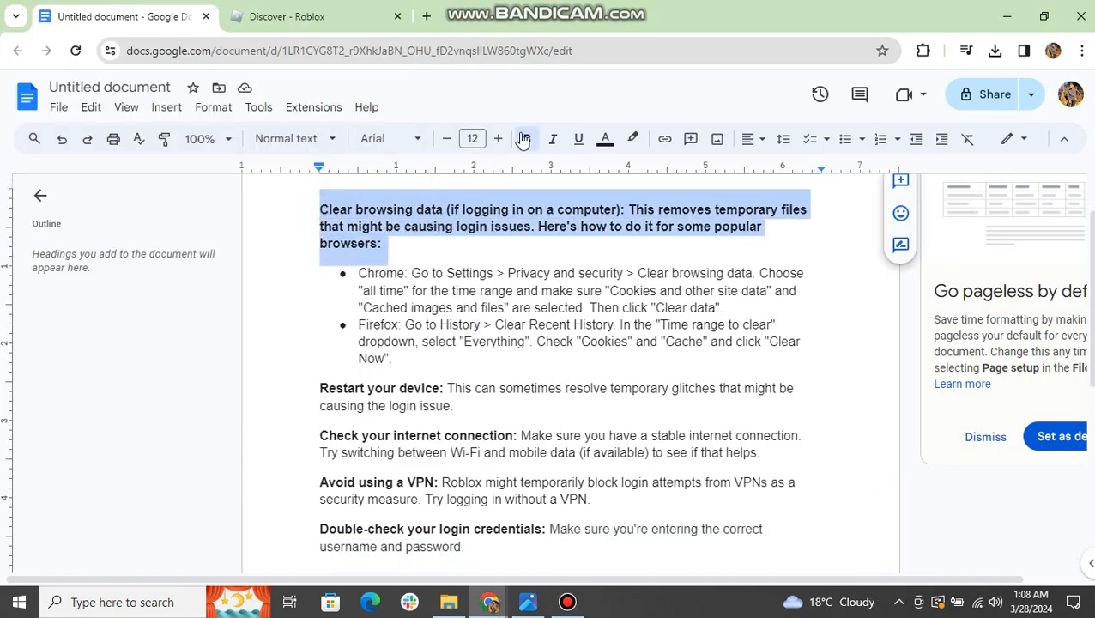
# Check the account ban screenshot, return to the document and mark the Chrome browsing data tip
pyautogui.click(526, 137)
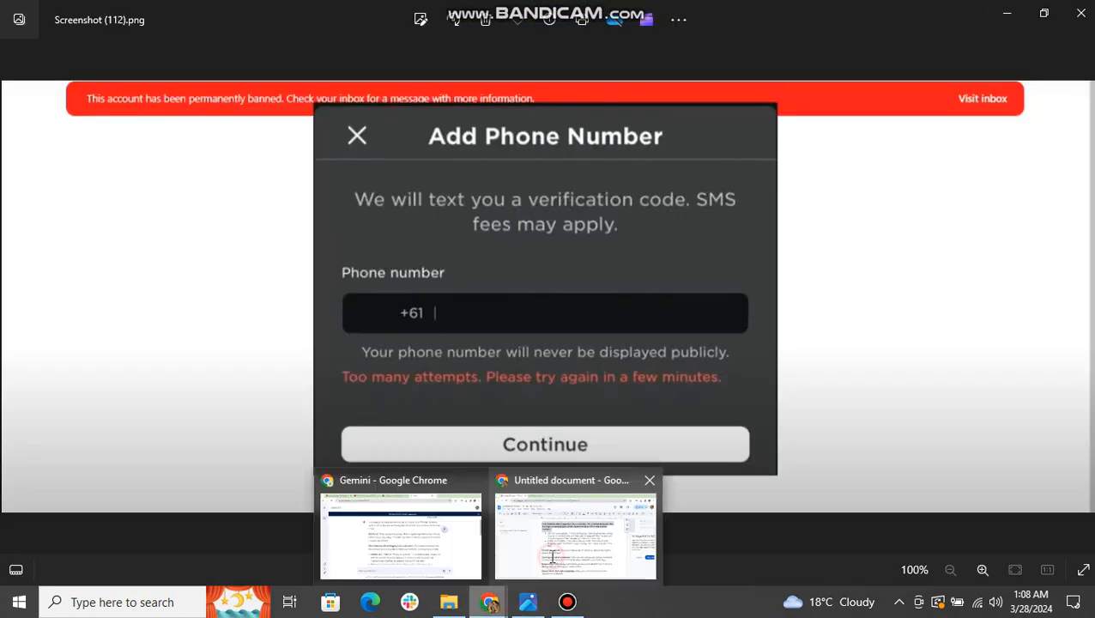
pyautogui.click(575, 535)
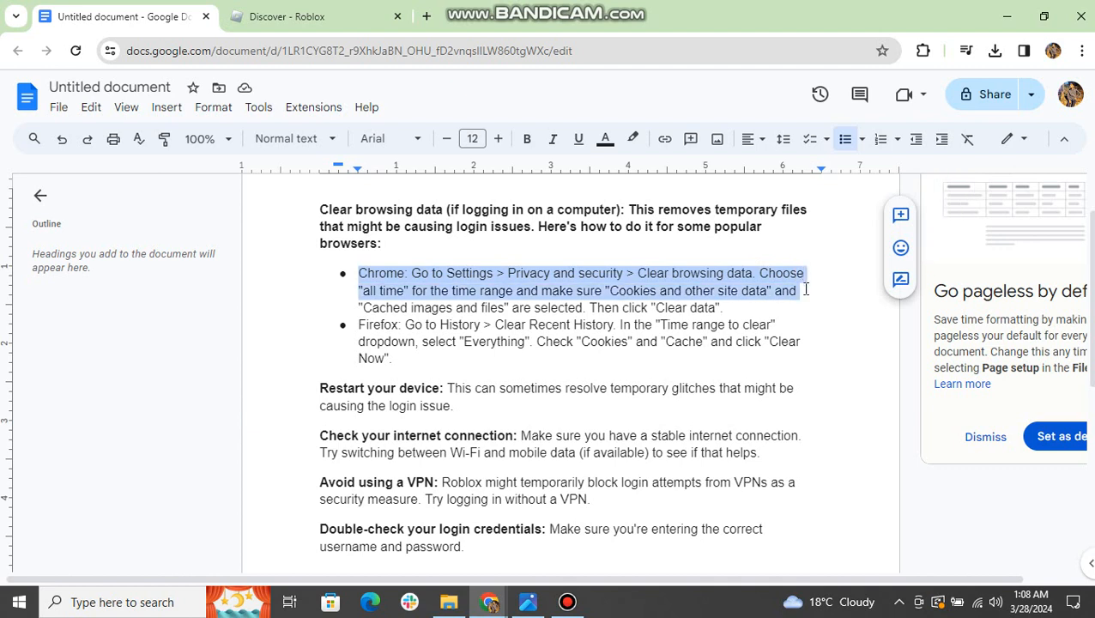
pyautogui.moveTo(805, 288); pyautogui.dragTo(724, 307)
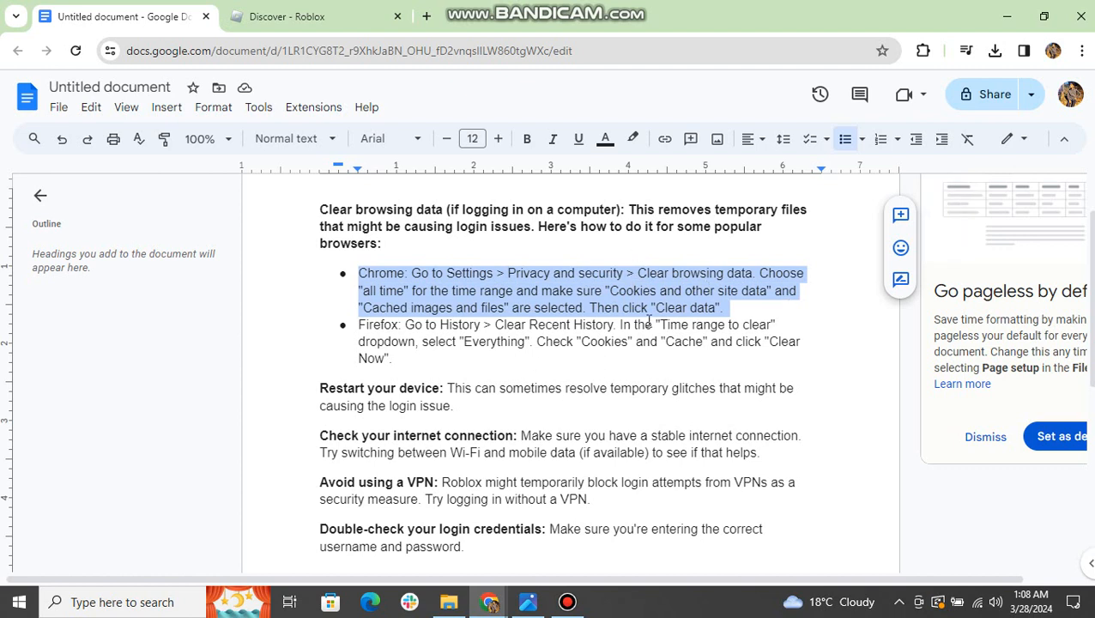
pyautogui.click(731, 298)
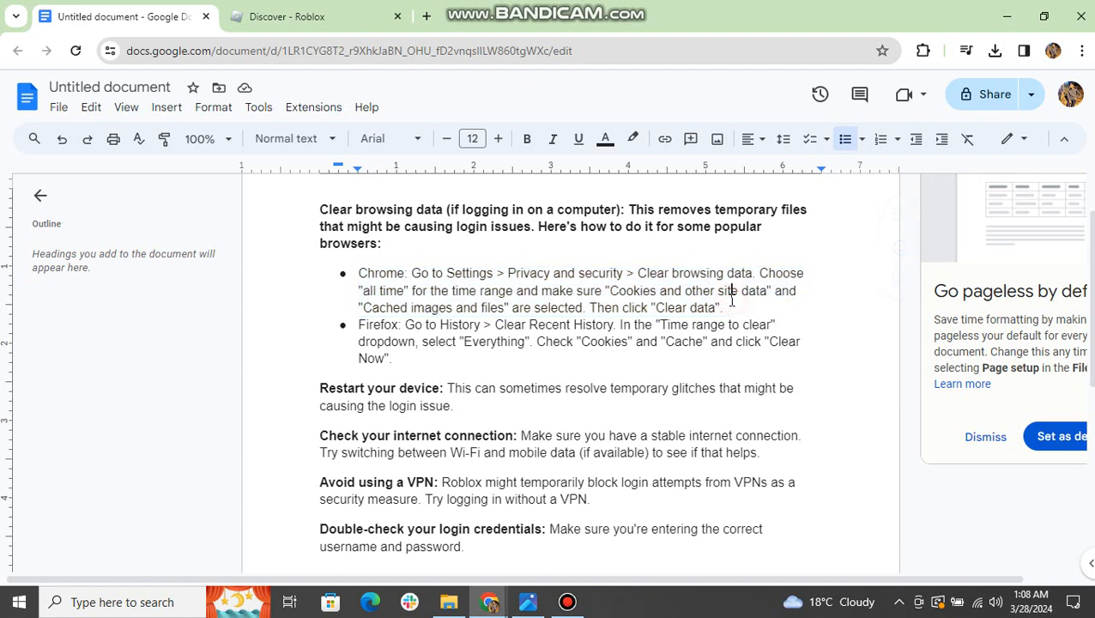
pyautogui.doubleClick(377, 324)
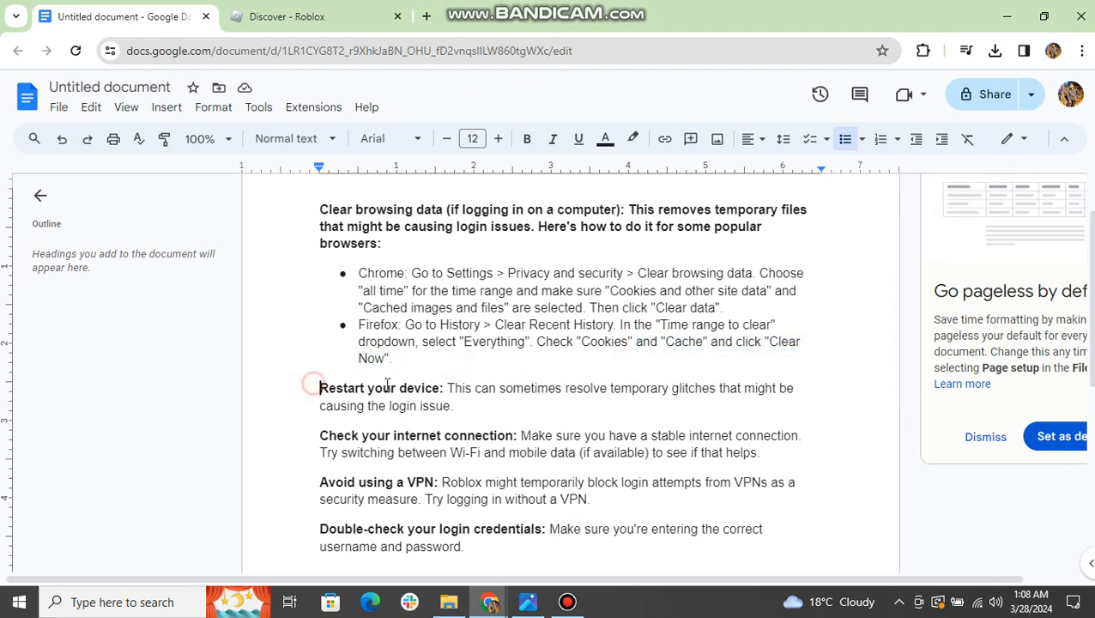
# Select the Restart your device heading, then bold the Avoid using a VPN heading and let it save
pyautogui.moveTo(319, 388); pyautogui.dragTo(442, 388)
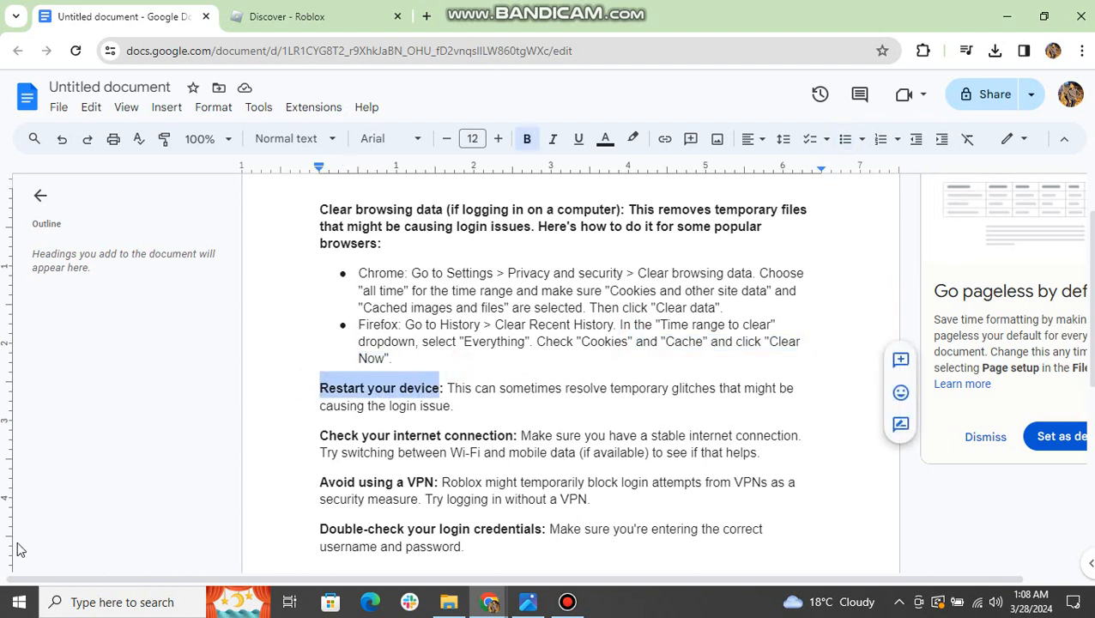
pyautogui.click(18, 601)
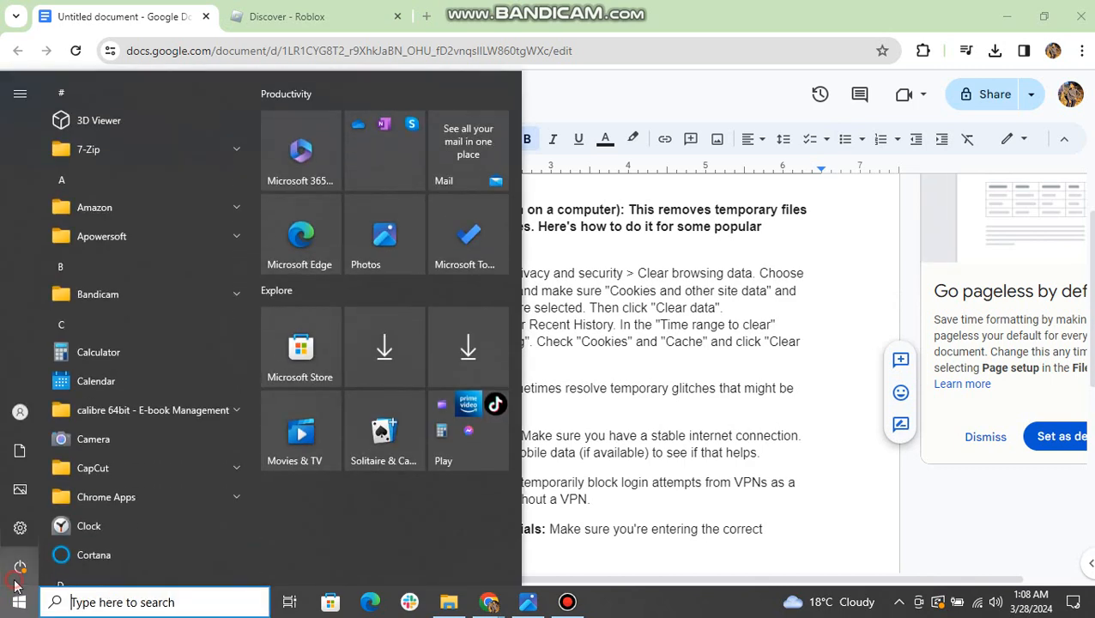
pyautogui.click(21, 566)
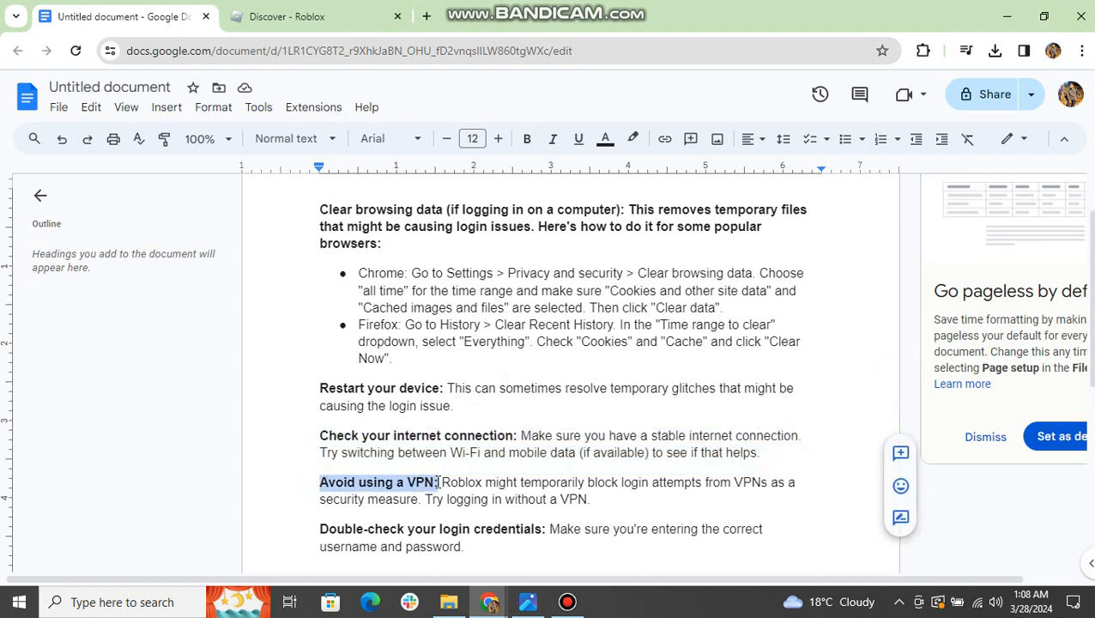
pyautogui.click(527, 137)
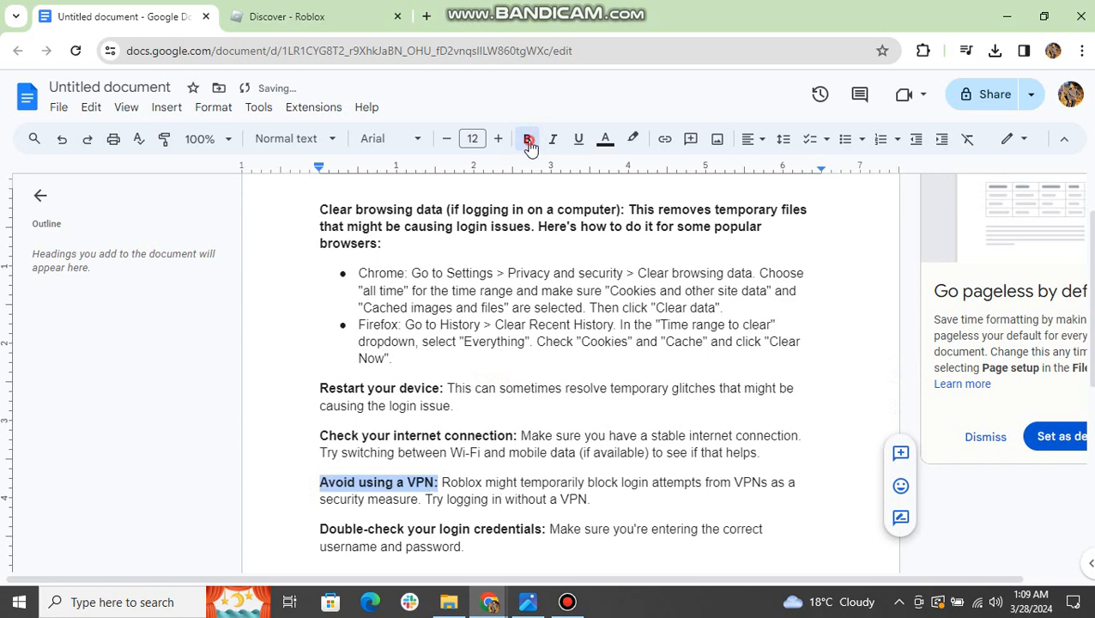
pyautogui.click(527, 137)
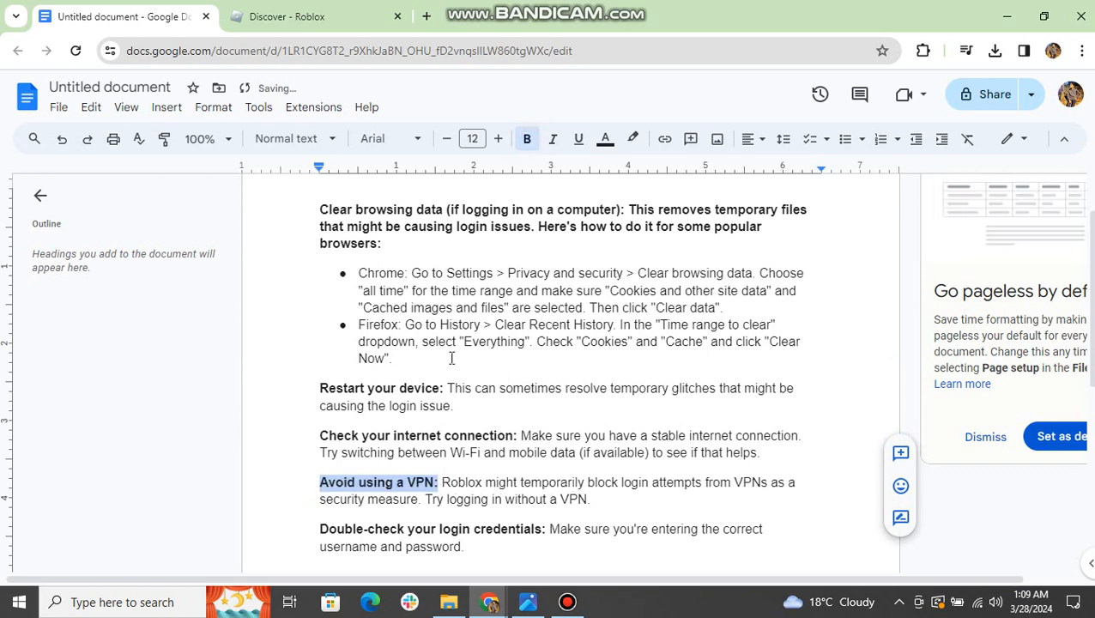
pyautogui.scroll(-3)
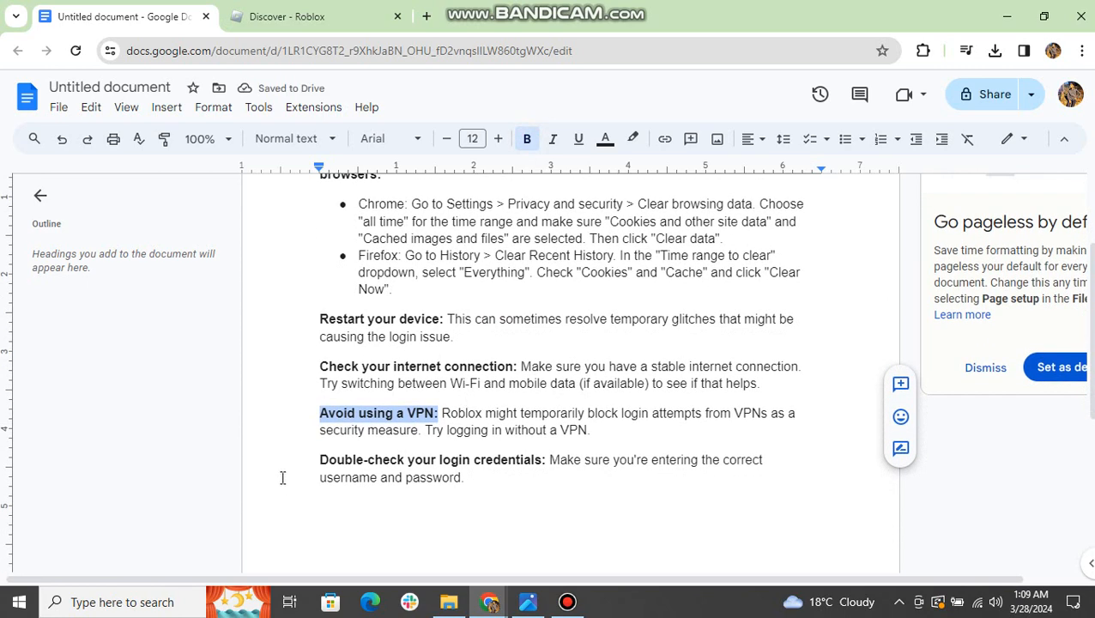
pyautogui.moveTo(295, 436)
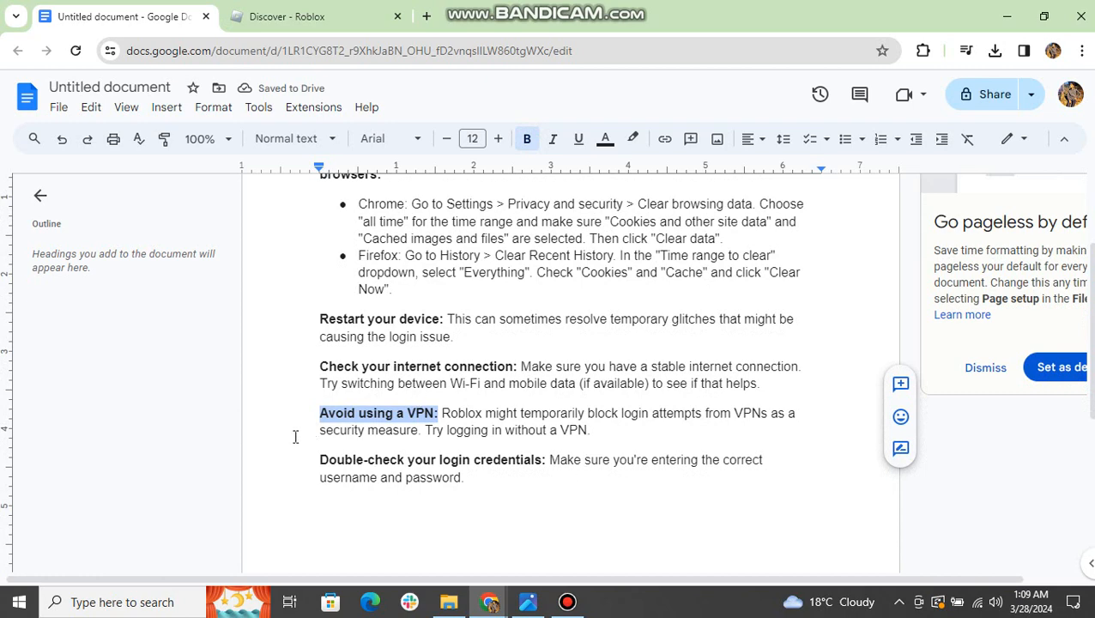